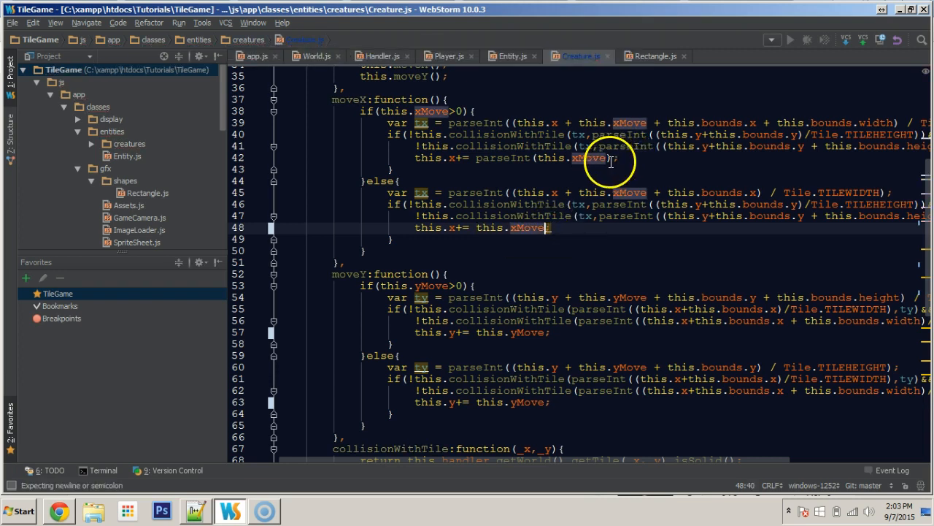
# Step: Drop parseInt so rightward movement reads this.x += this.xMove, after trying an if (this.xMove <) condition
pyautogui.click(608, 157)
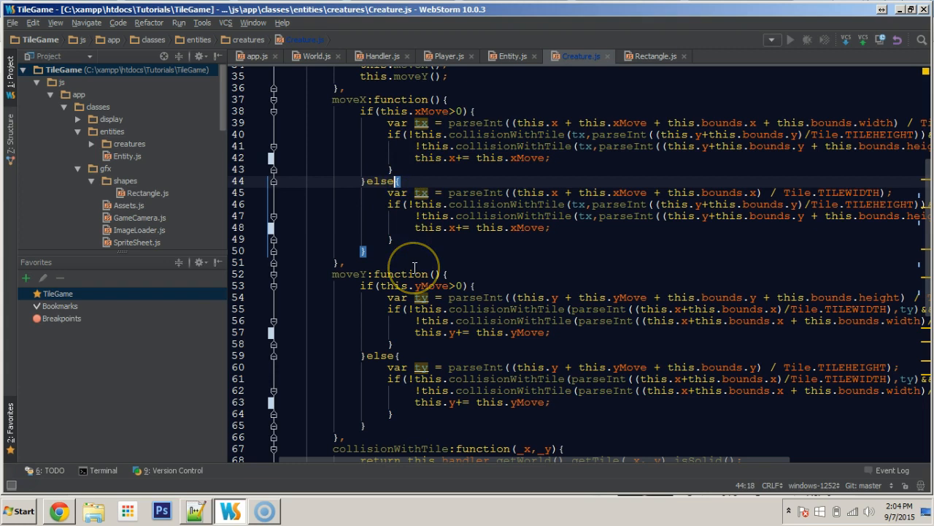
pyautogui.write('if (')
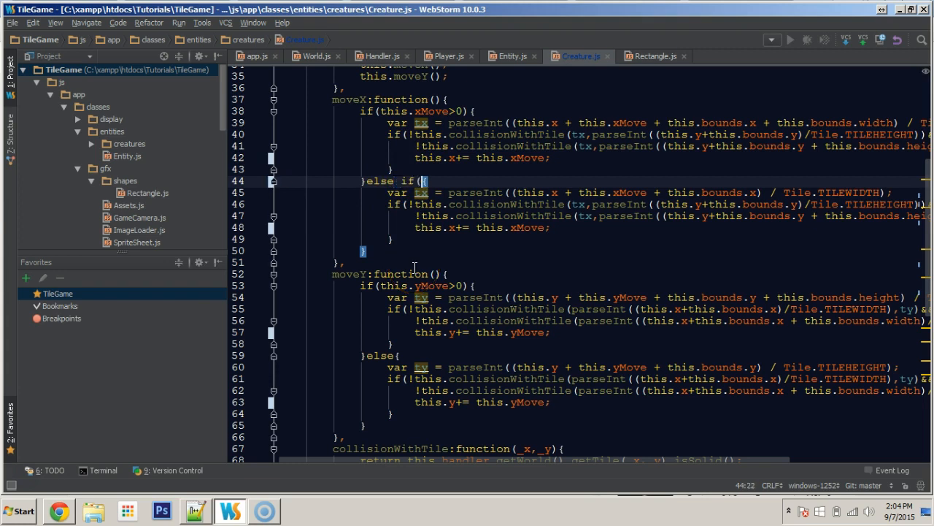
pyautogui.write('this.xMove')
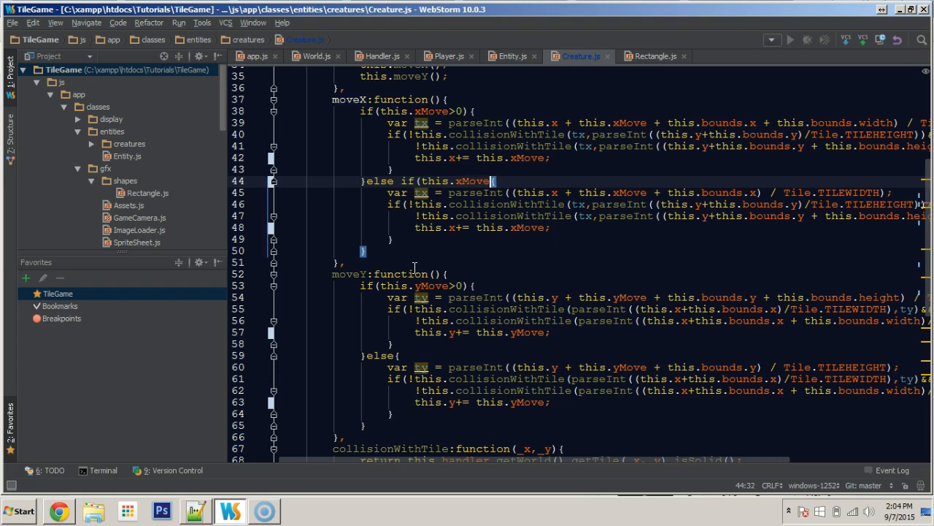
pyautogui.write('<')
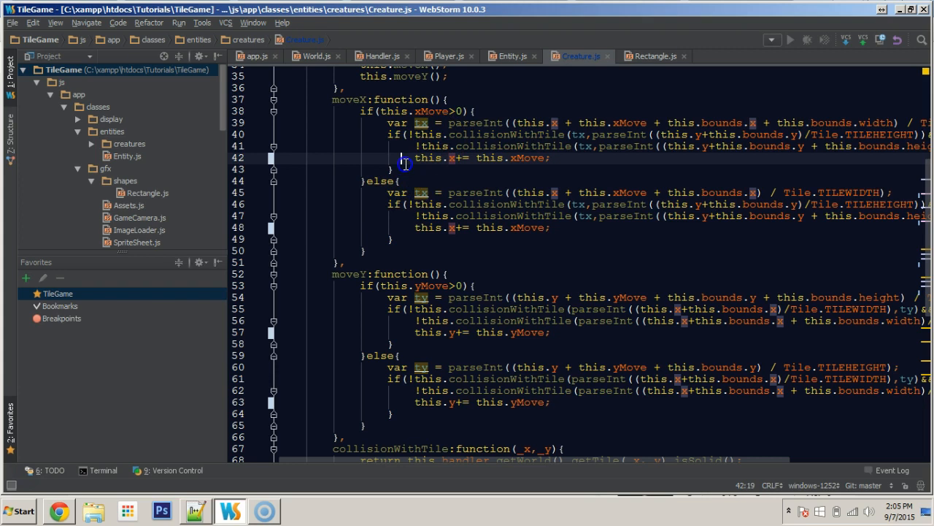
# Step: Add an else after the rightward collision check starting this.x = tx * Tile.TILEWIDTH
pyautogui.click(392, 169)
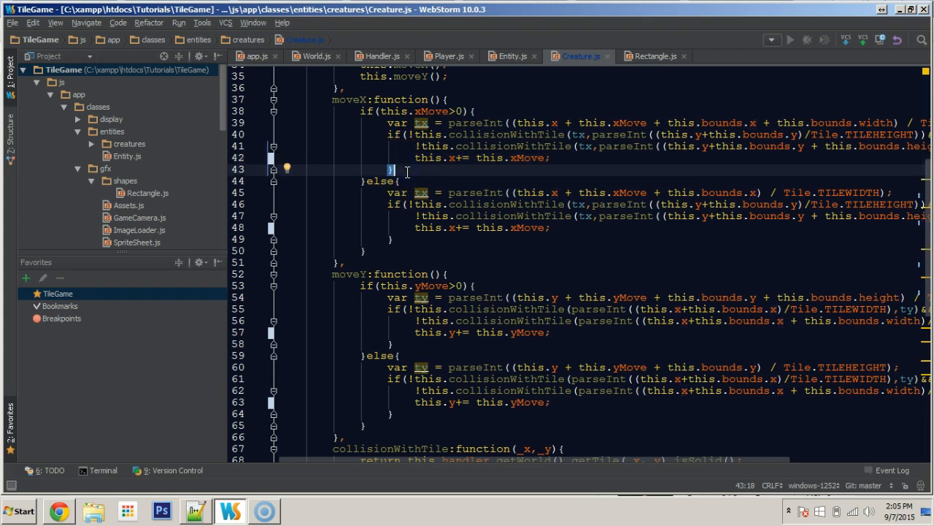
pyautogui.write('else{')
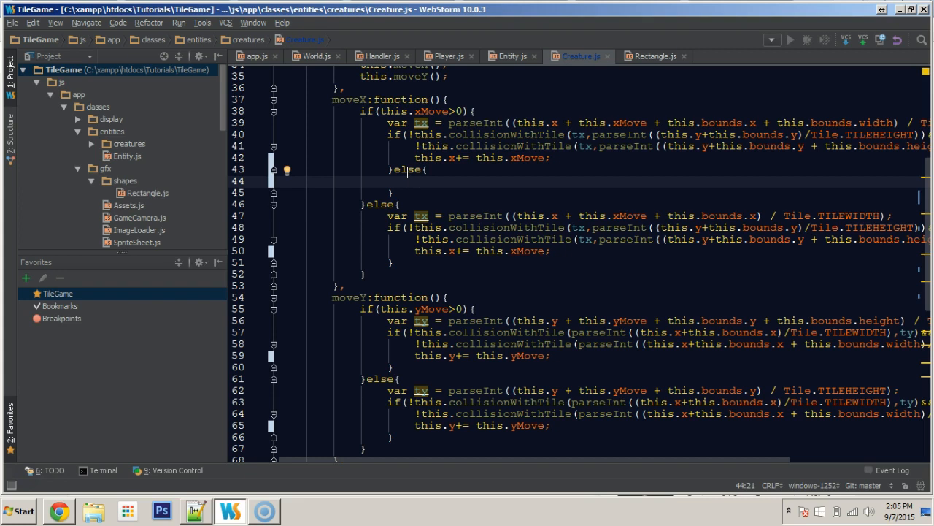
pyautogui.write('this.x =')
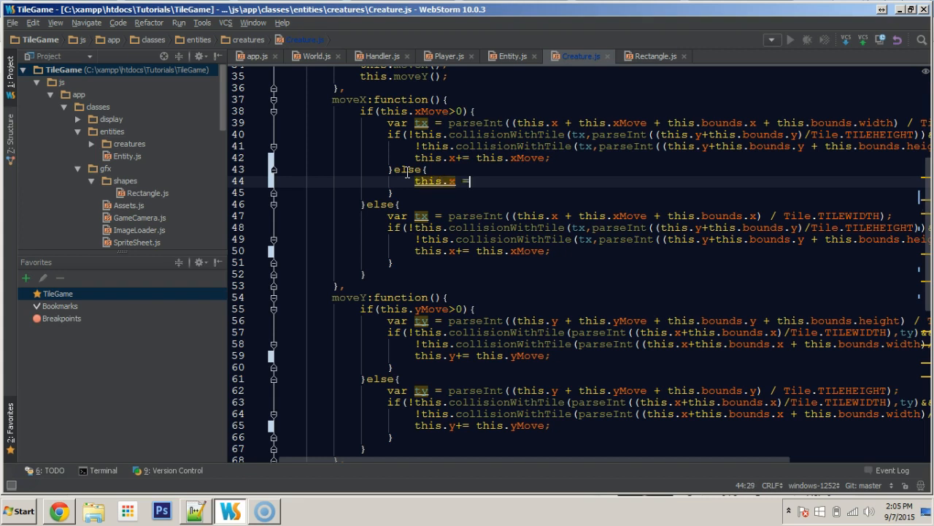
pyautogui.write('t')
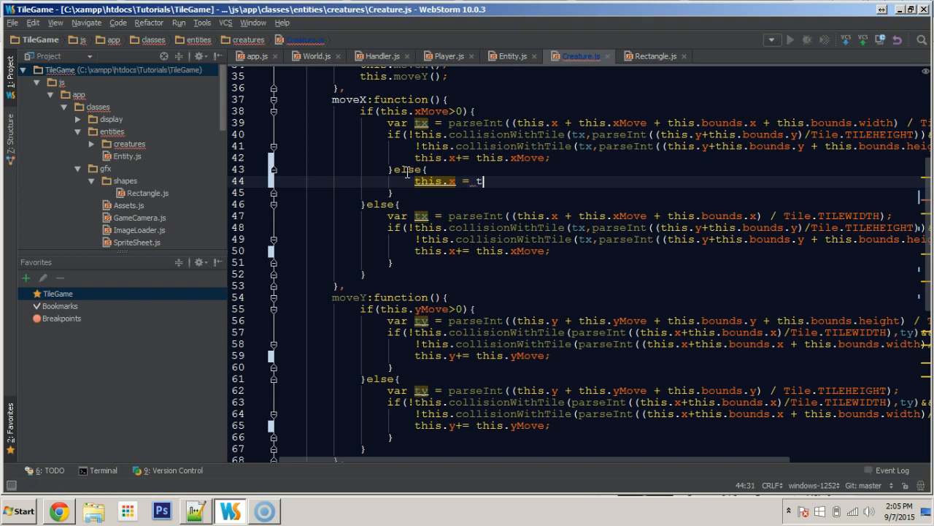
pyautogui.write('x *')
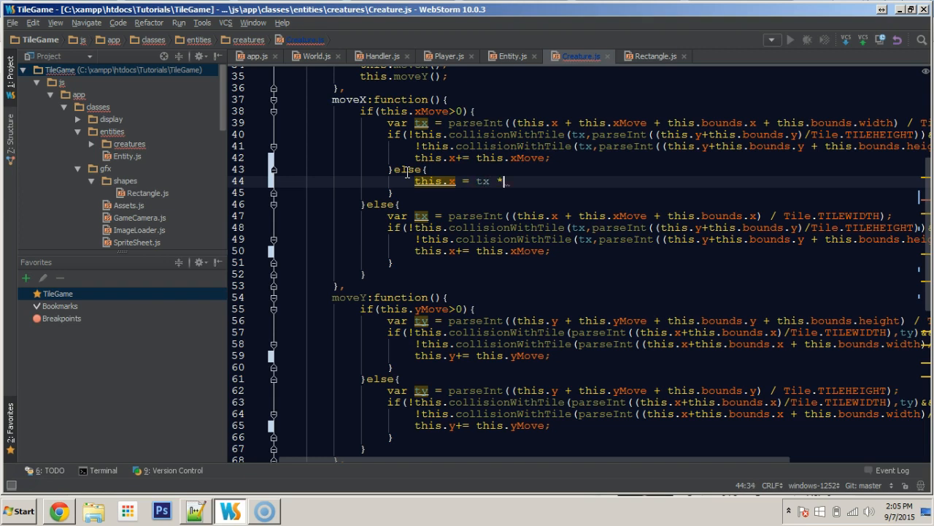
pyautogui.write('T')
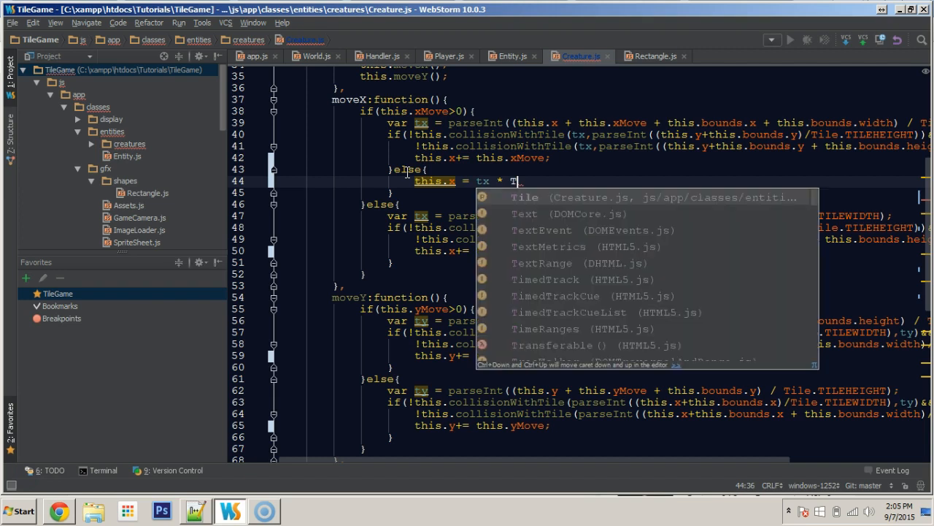
pyautogui.write('Tile.TILE')
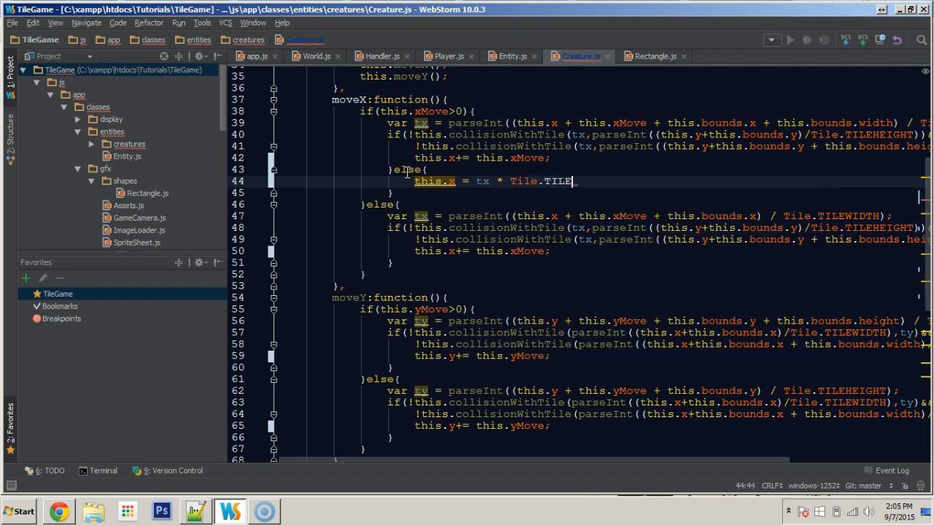
pyautogui.write('WIDTH')
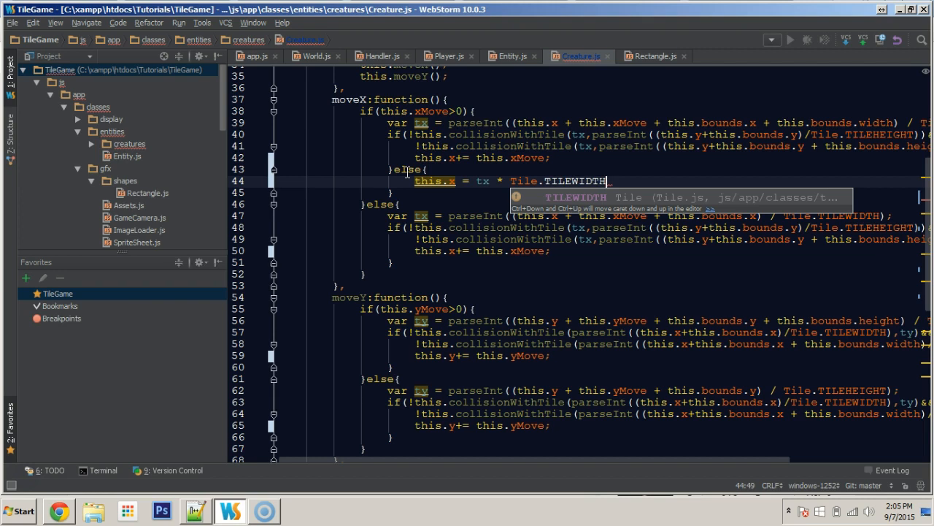
# Step: Complete the rightward snap by subtracting this.bounds.x and this.bounds.width
pyautogui.write('- this.')
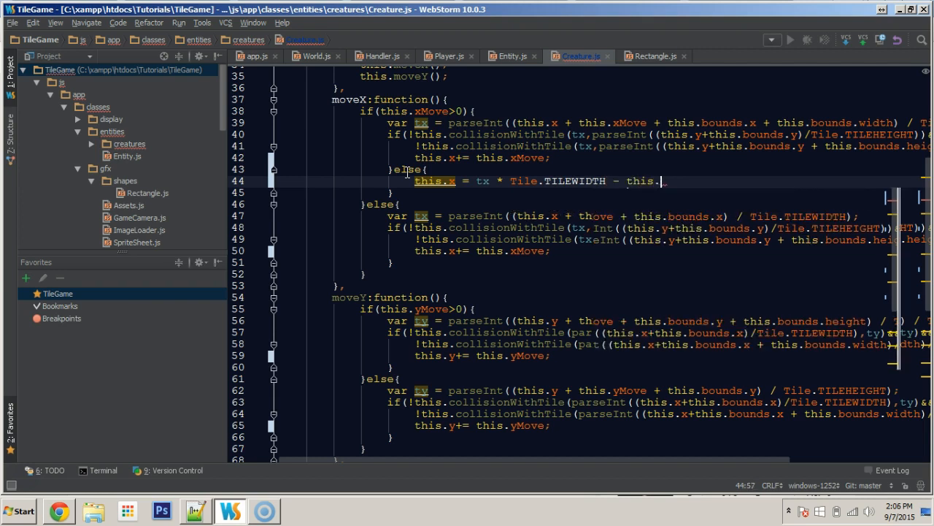
pyautogui.write('bounds.')
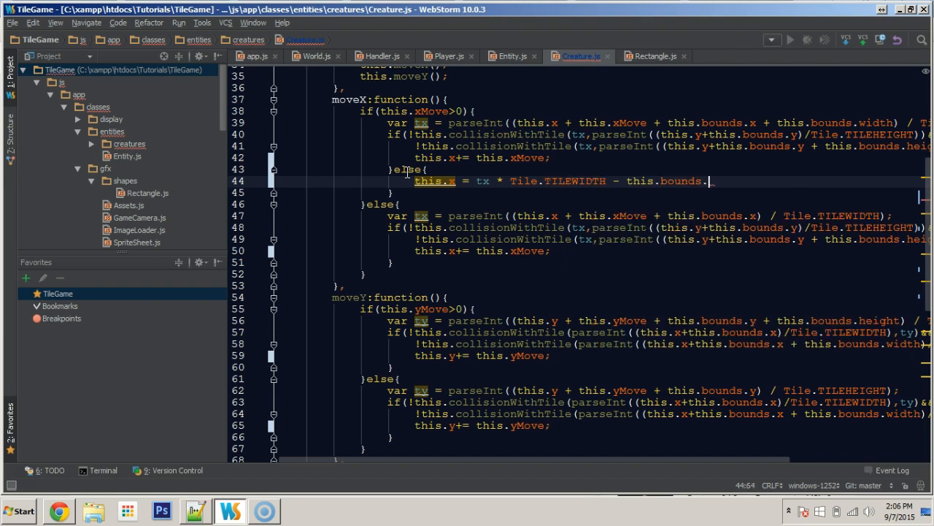
pyautogui.write('x')
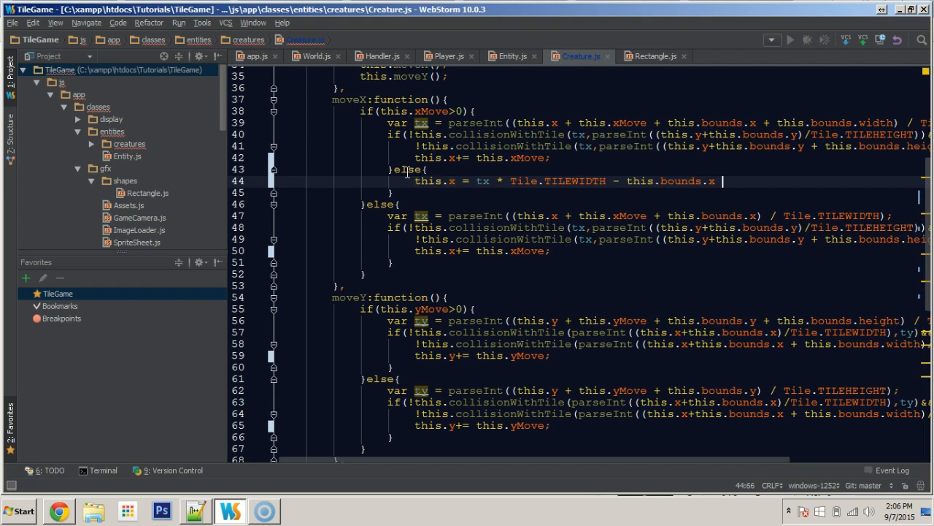
pyautogui.write('-this.bounds.width;')
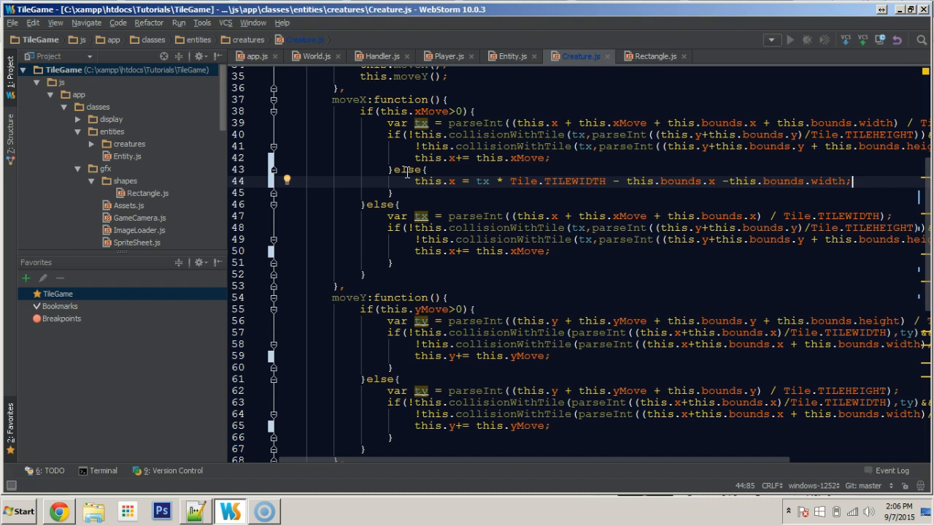
pyautogui.moveTo(646, 88)
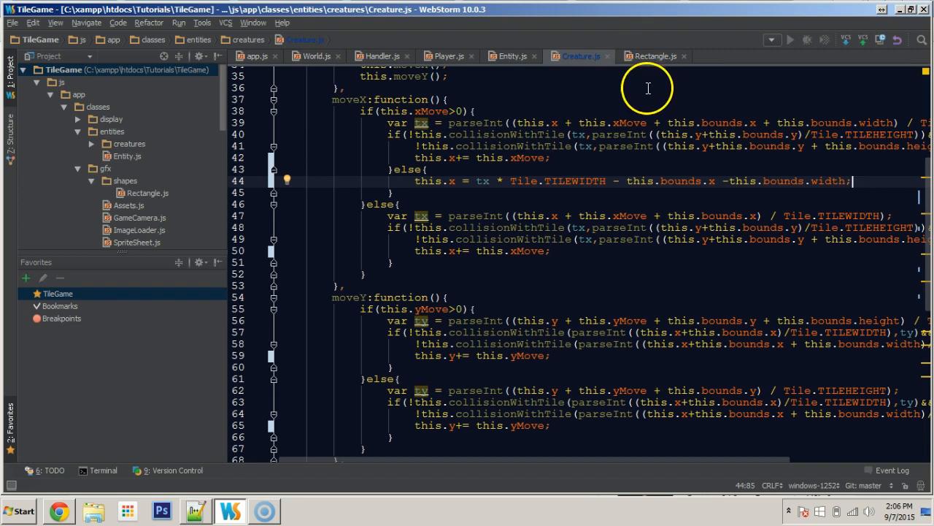
# Step: Append -1 to the rightward snap formula and move to the leftward collision block
pyautogui.click(728, 181)
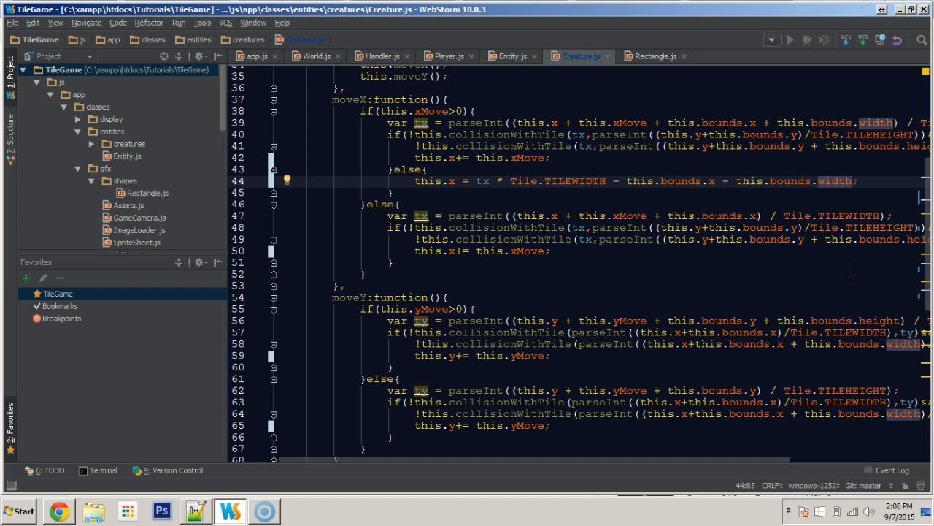
pyautogui.write('-1')
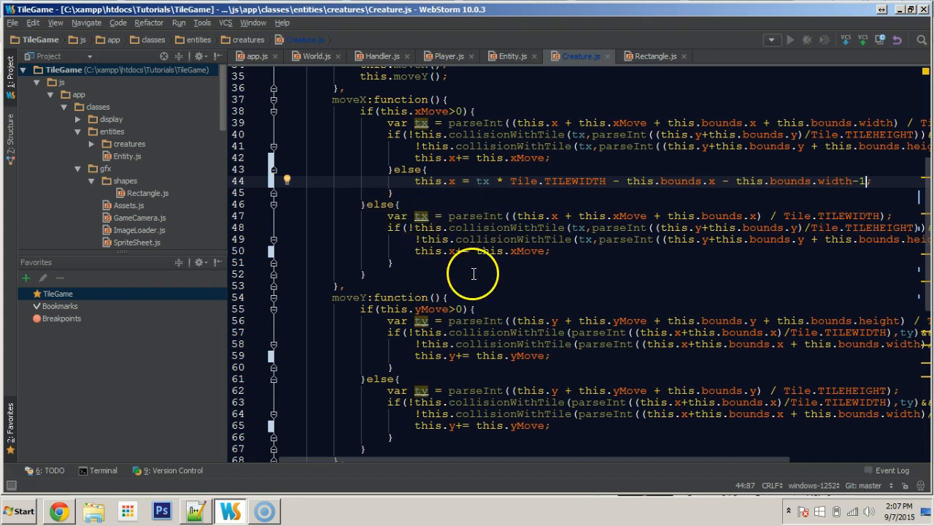
pyautogui.click(511, 181)
pyautogui.write('else{')
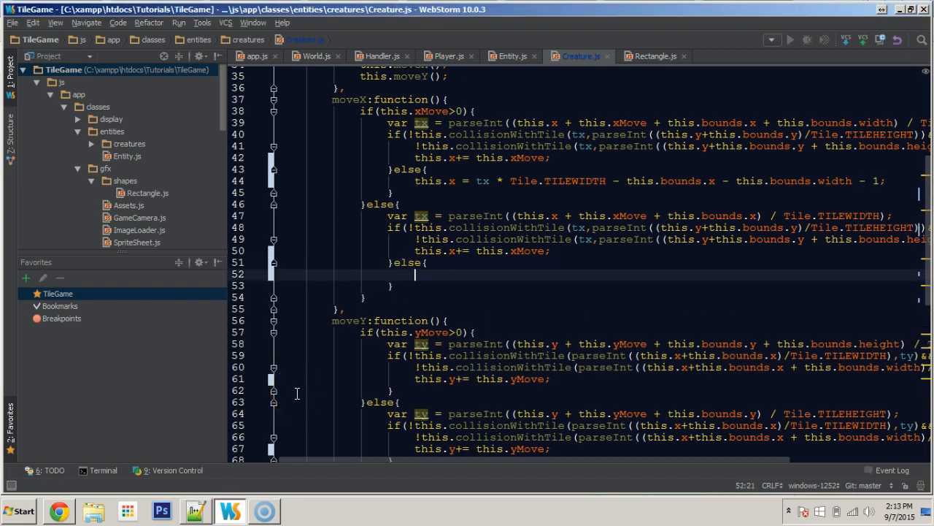
# Step: In the leftward else, start this.x = tx * Tile.TILEWIDTH + Tile.TILEWIDTH
pyautogui.write('this.x =')
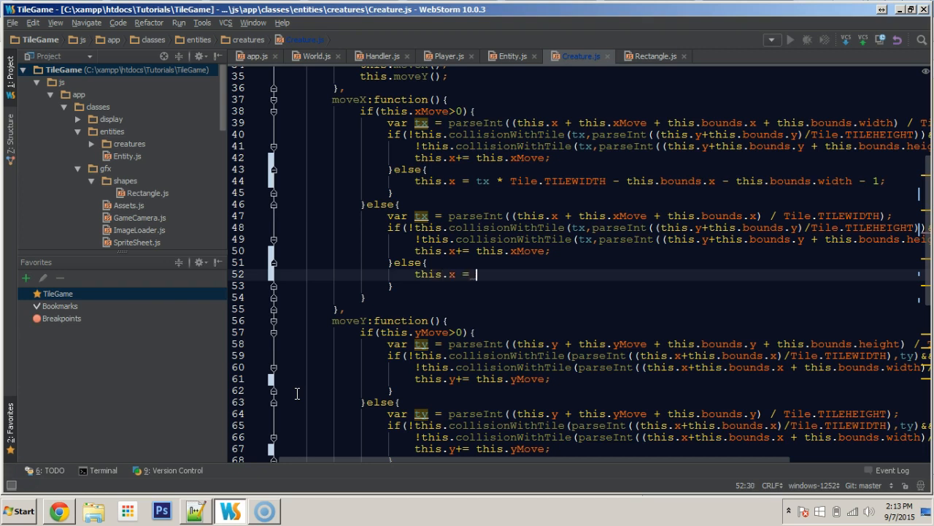
pyautogui.write('tx *')
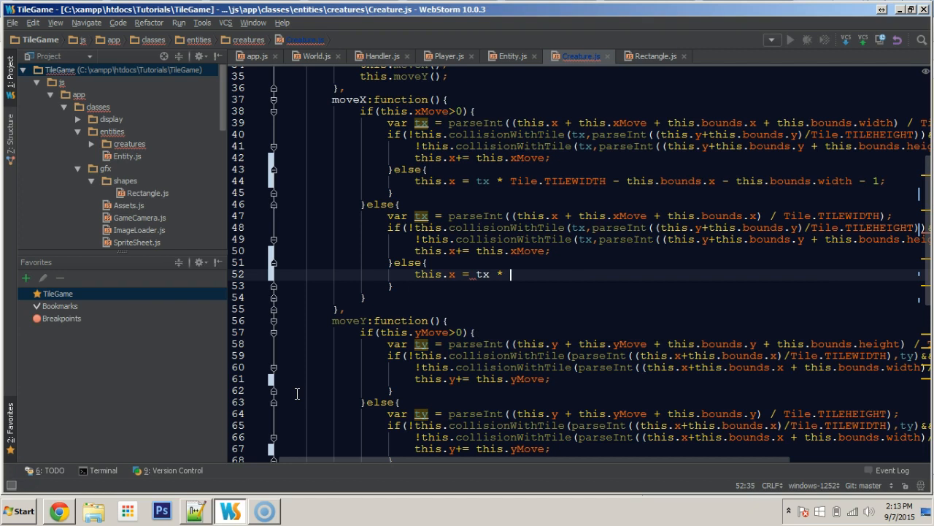
pyautogui.write('Tile.TILEWIDTH +')
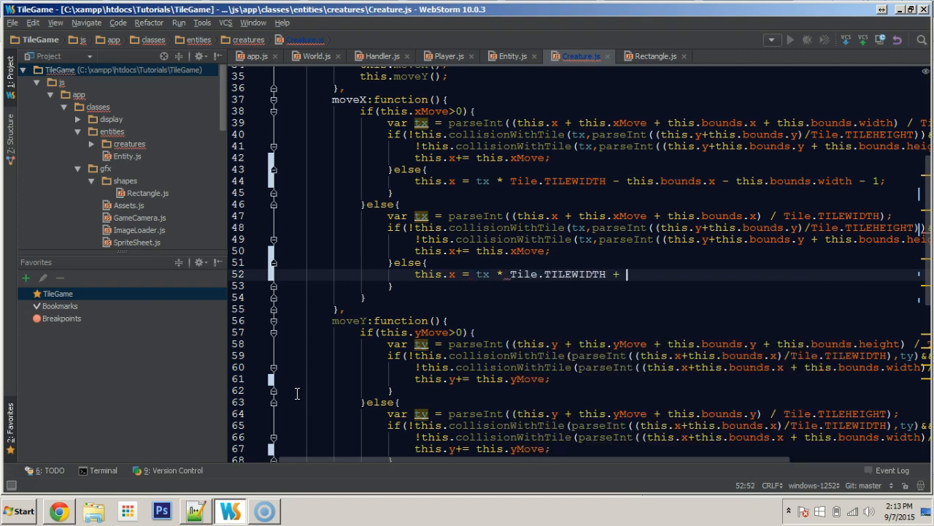
pyautogui.write('Tile.TILEWIDTH +')
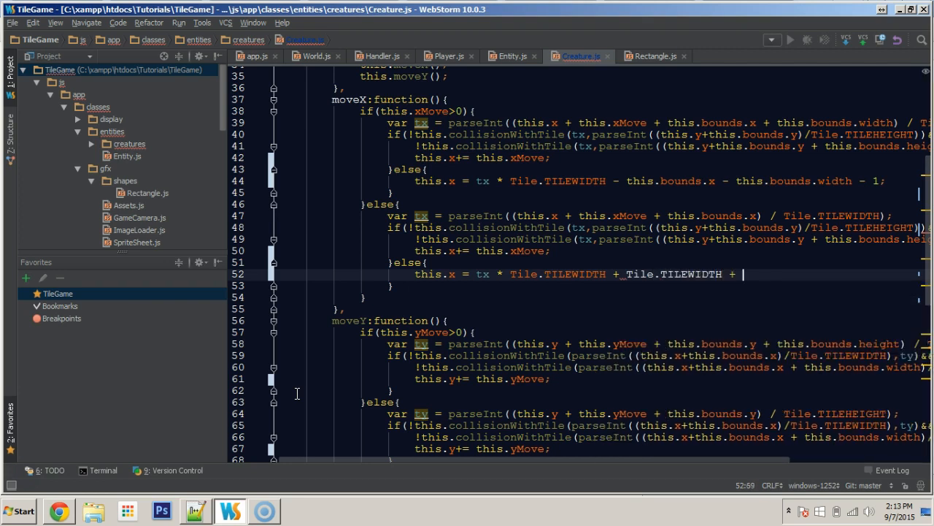
# Step: Finish the leftward snap with - this.bounds.x and select that trailing term
pyautogui.write('-')
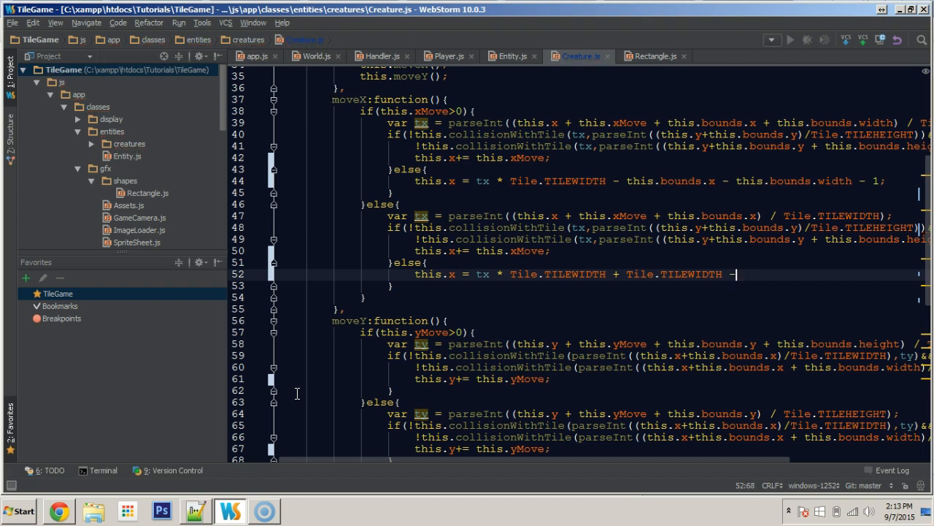
pyautogui.write('-this.bounds.')
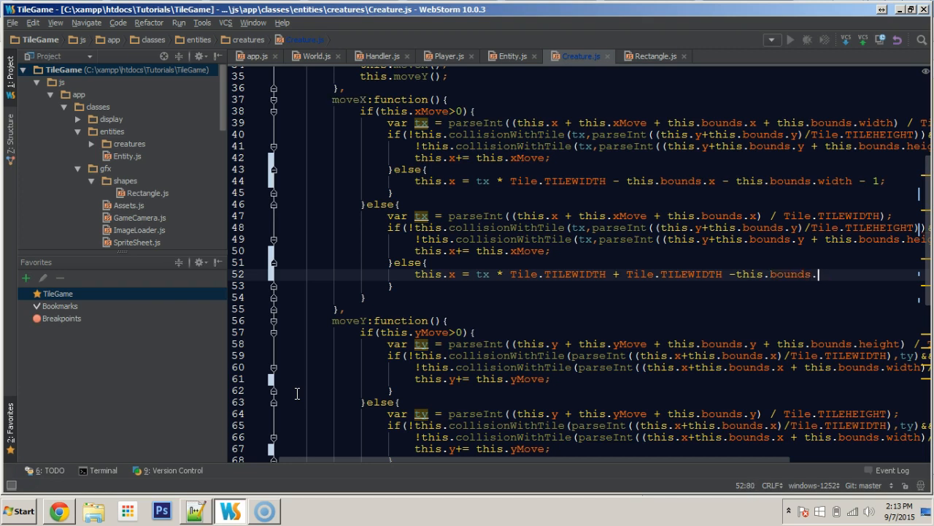
pyautogui.write('x;')
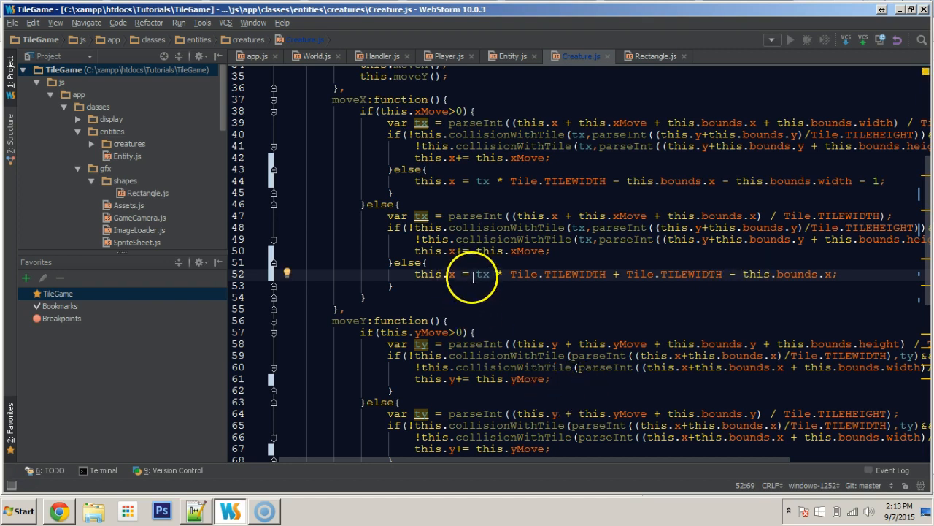
pyautogui.moveTo(473, 274); pyautogui.dragTo(614, 274)
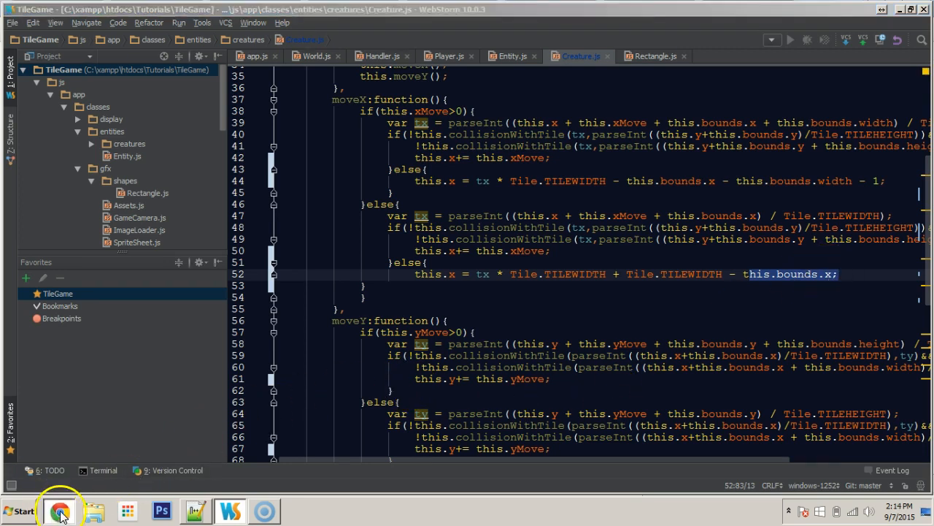
# Step: Reload game.html in Chrome and walk the creature near stone walls
pyautogui.click(60, 511)
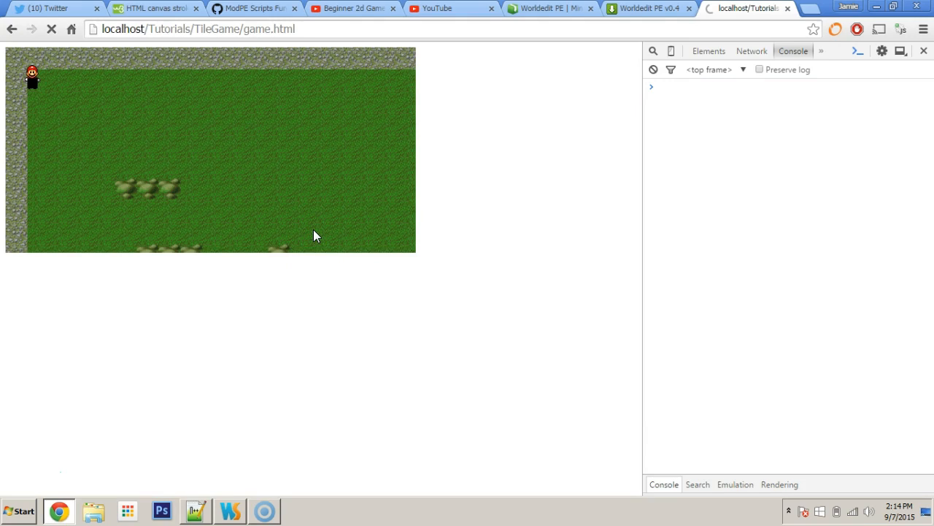
pyautogui.click(52, 29)
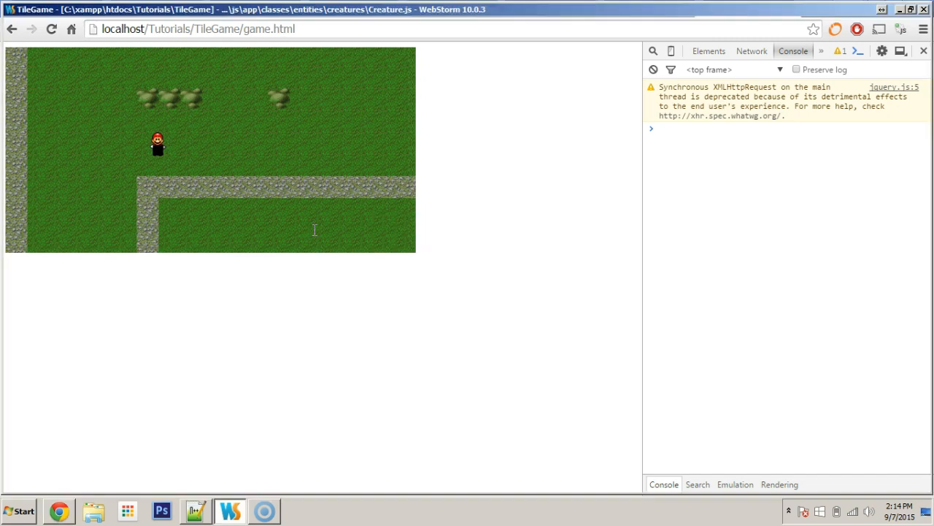
# Step: Add an else branch to moveY's downward case starting this.y = ty *
pyautogui.click(229, 510)
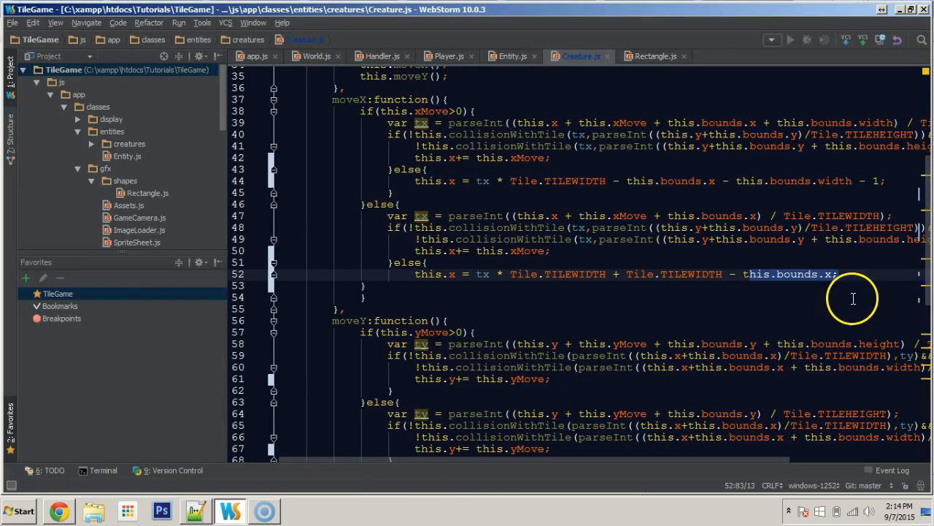
pyautogui.scroll(-3)
pyautogui.write('else')
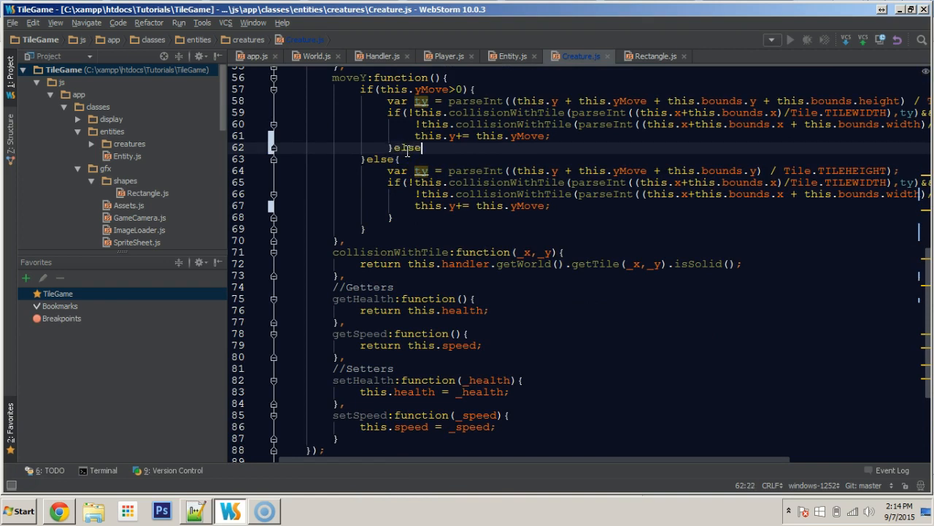
pyautogui.write('{')
pyautogui.write('this.y = _ty')
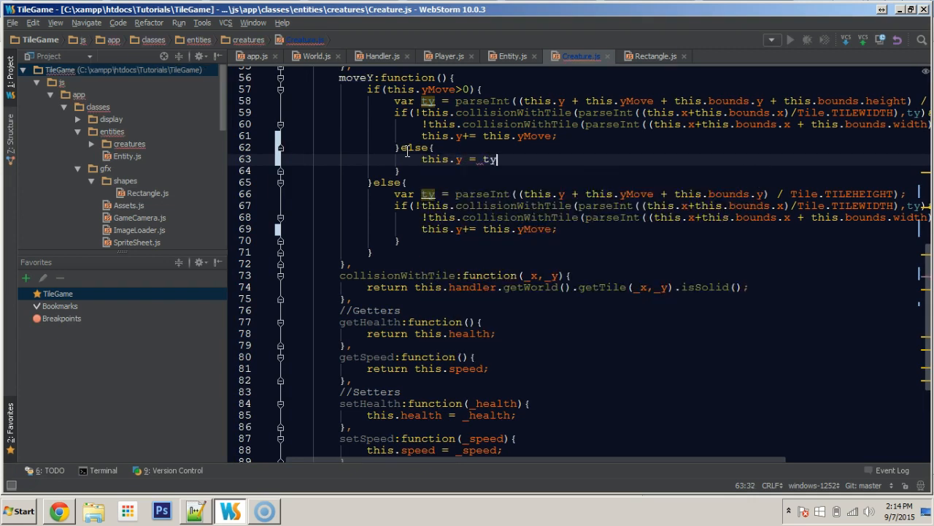
pyautogui.write('*')
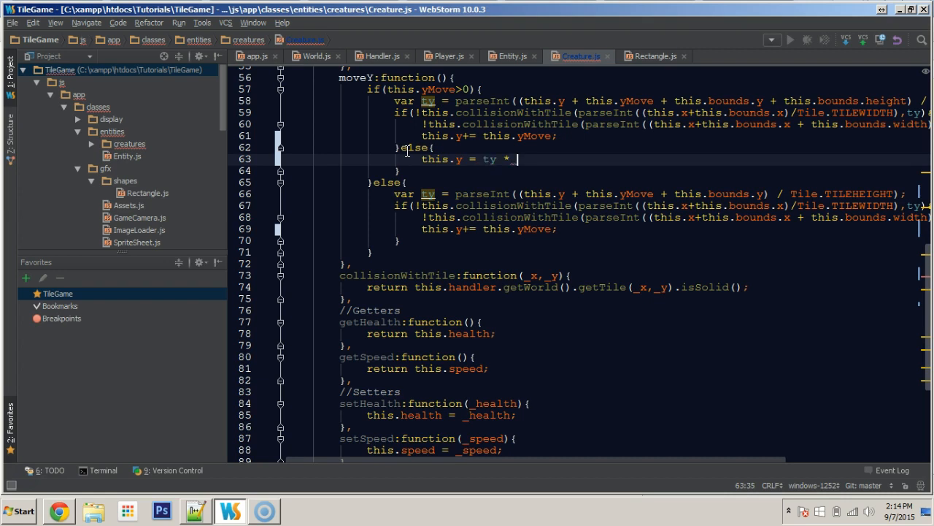
# Step: Set the downward snap to ty * Tile.TILEHEIGHT - this.bounds.y and return to Chrome
pyautogui.write('Tile.TILEHEIGHT - this')
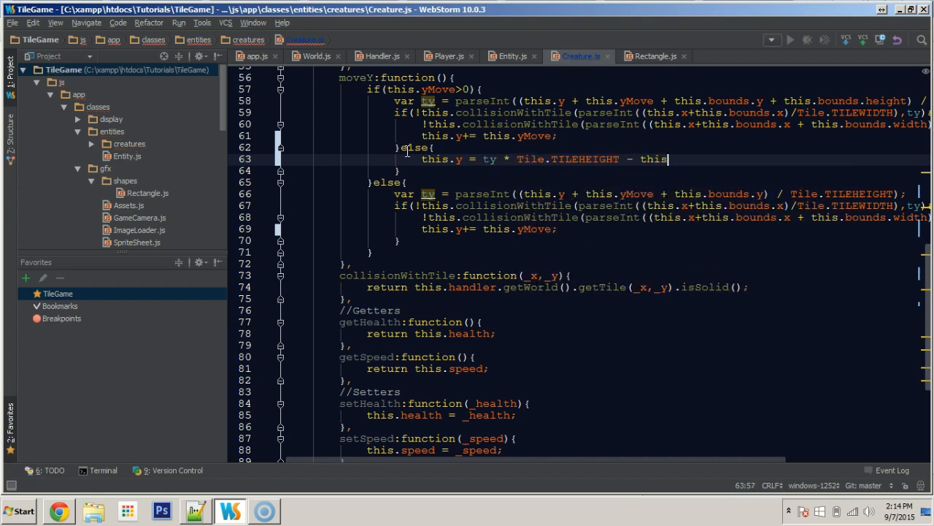
pyautogui.write('.y')
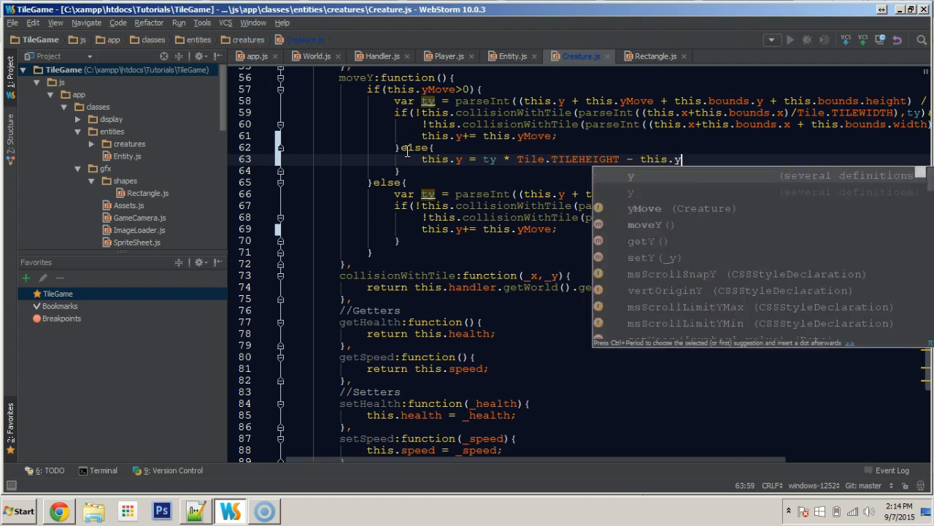
pyautogui.write('bounds')
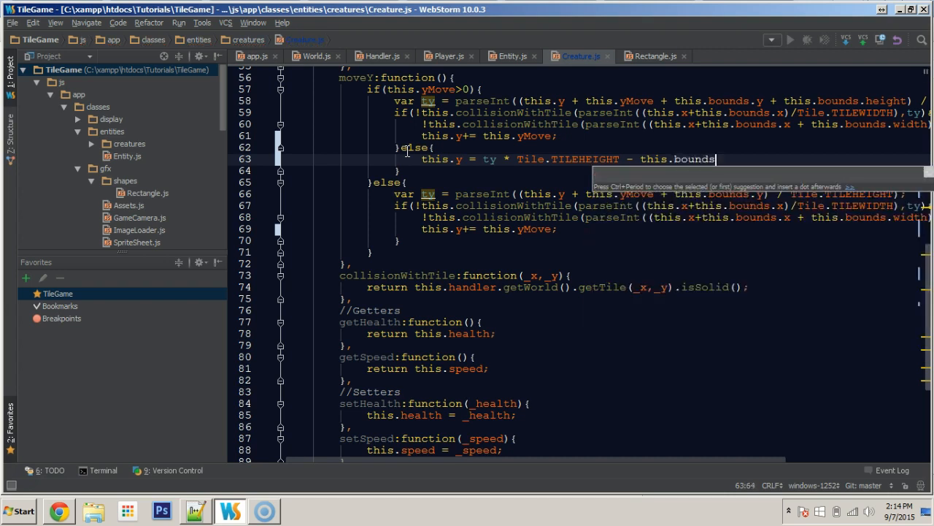
pyautogui.write('.y')
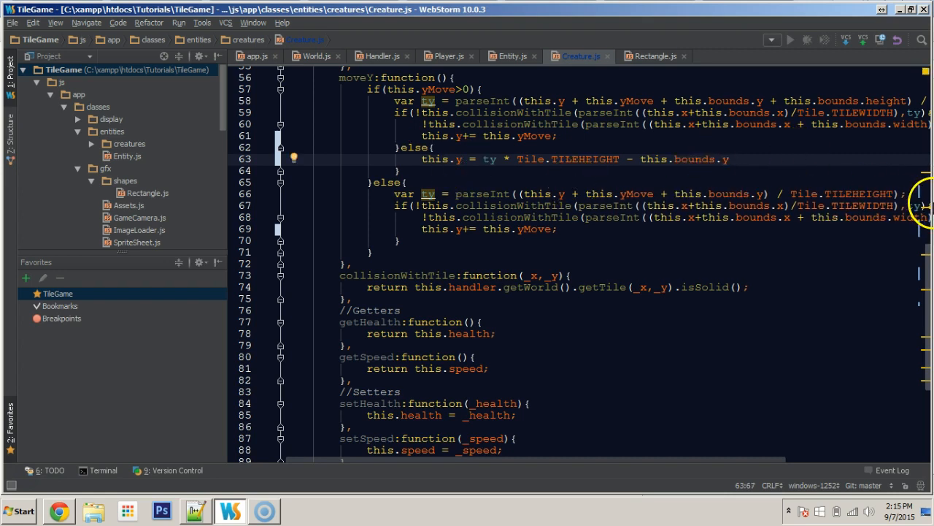
pyautogui.click(58, 510)
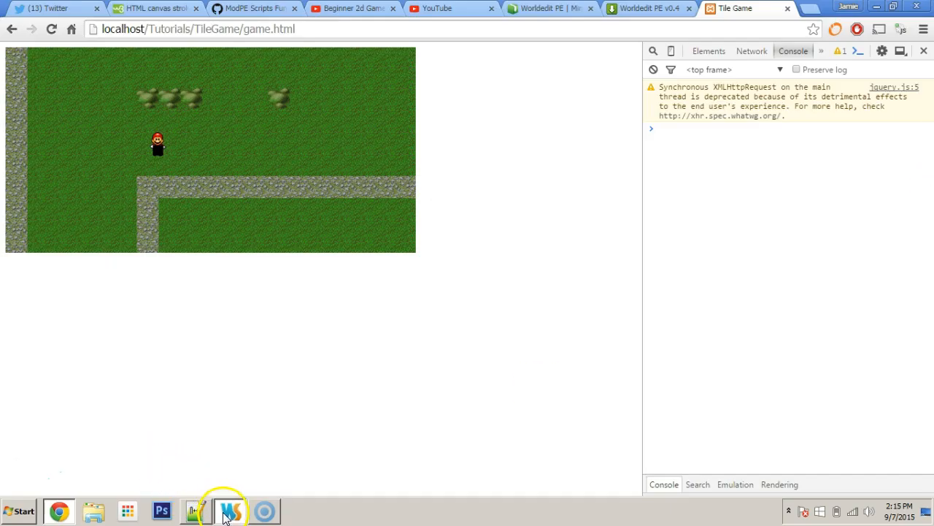
# Step: Append - this.bounds.height - 1; to the downward snap line in moveY
pyautogui.click(230, 510)
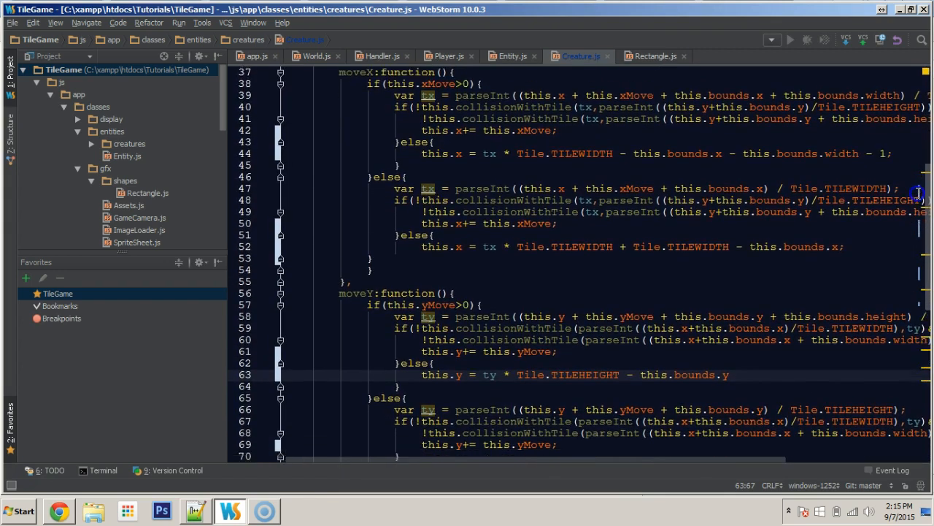
pyautogui.write('-')
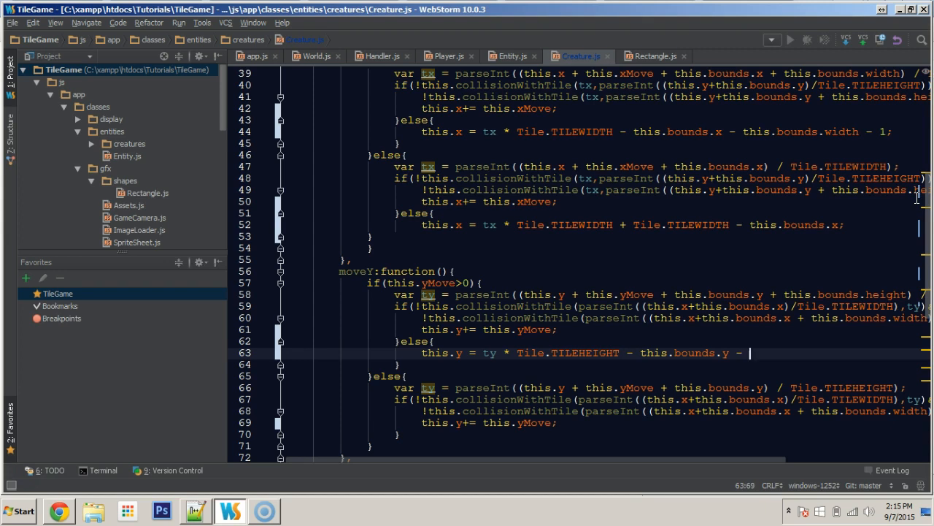
pyautogui.write('this.bounds.height')
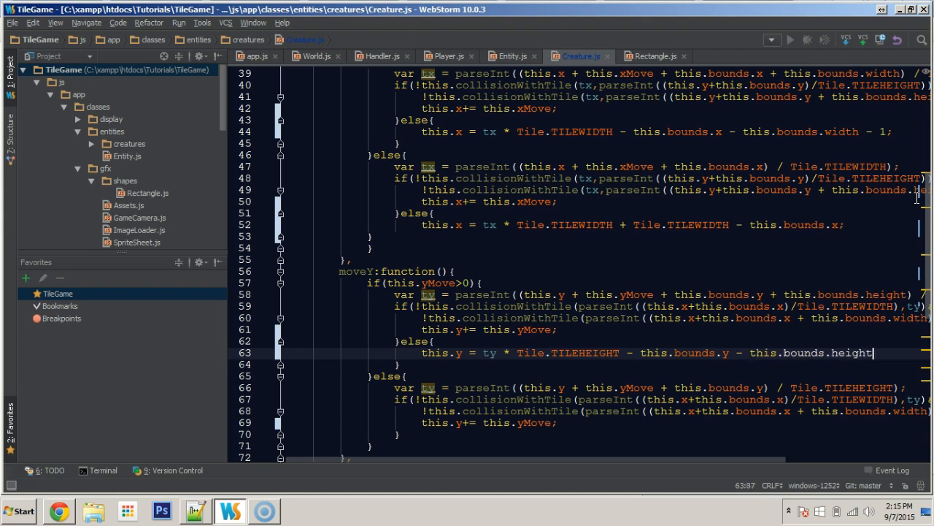
pyautogui.write('- 1')
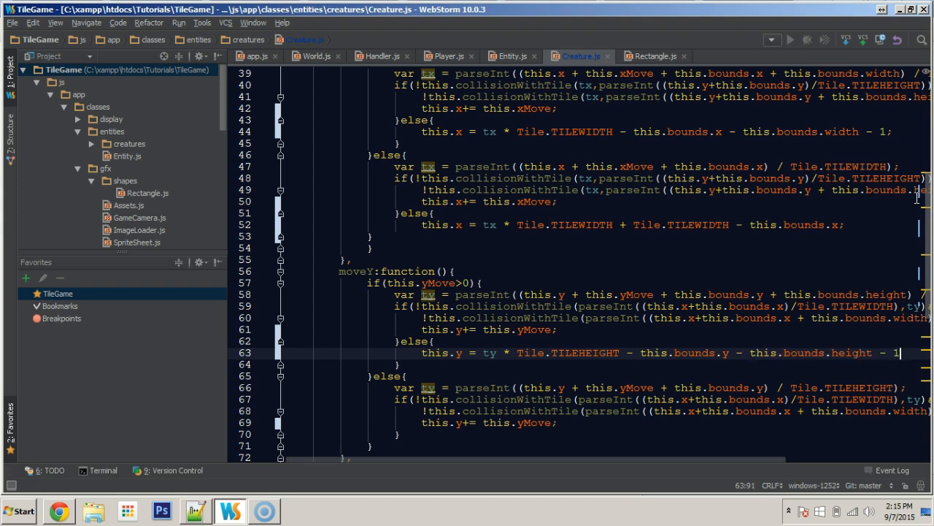
pyautogui.write(';')
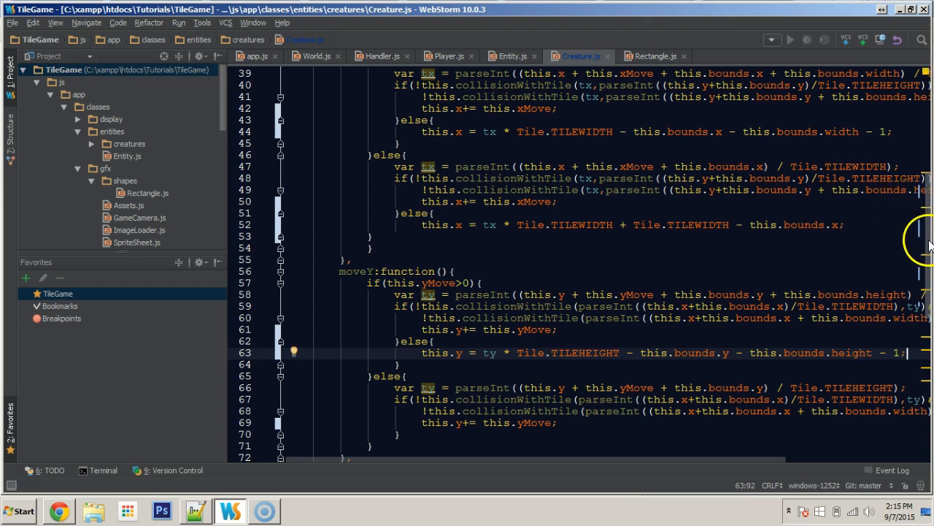
pyautogui.scroll(-3)
pyautogui.write('else')
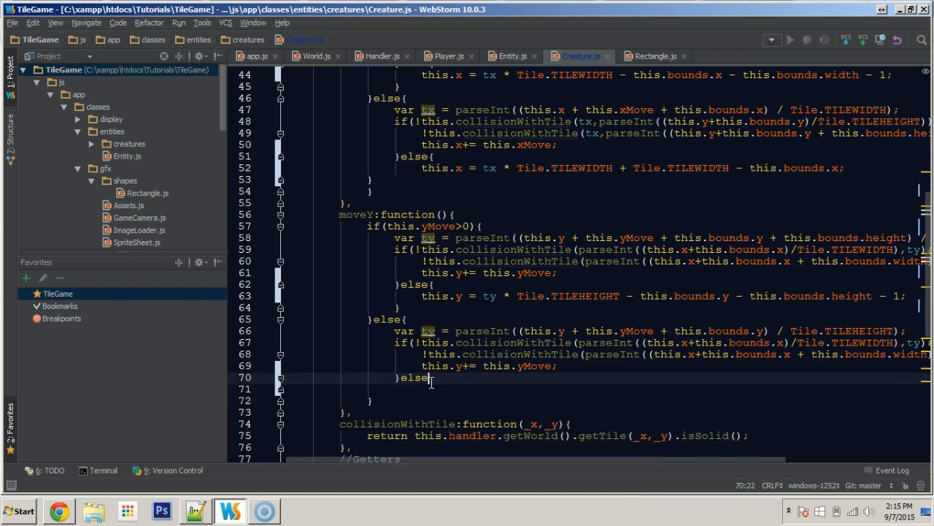
# Step: Type this.y = ty * Tile.TILHEIGHT + Tile. in the upward else branch
pyautogui.write('this.y = ty *')
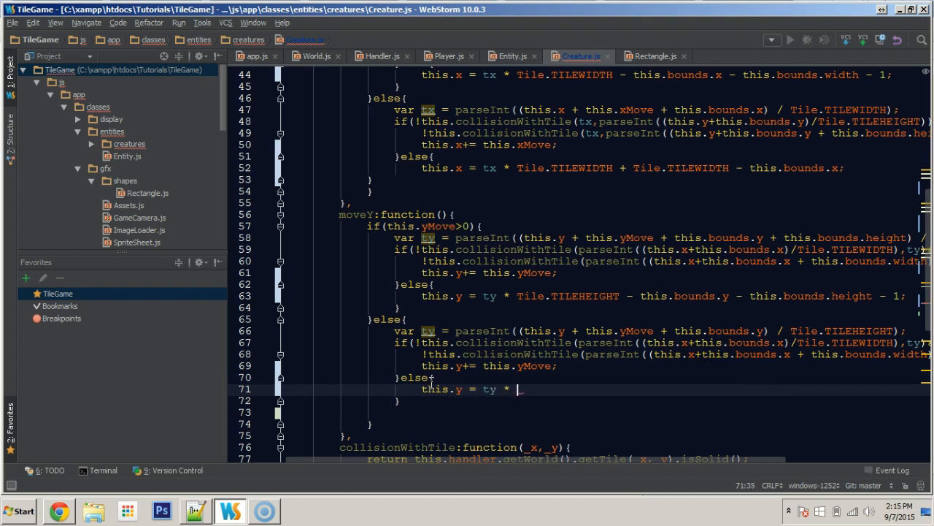
pyautogui.write('Tile.')
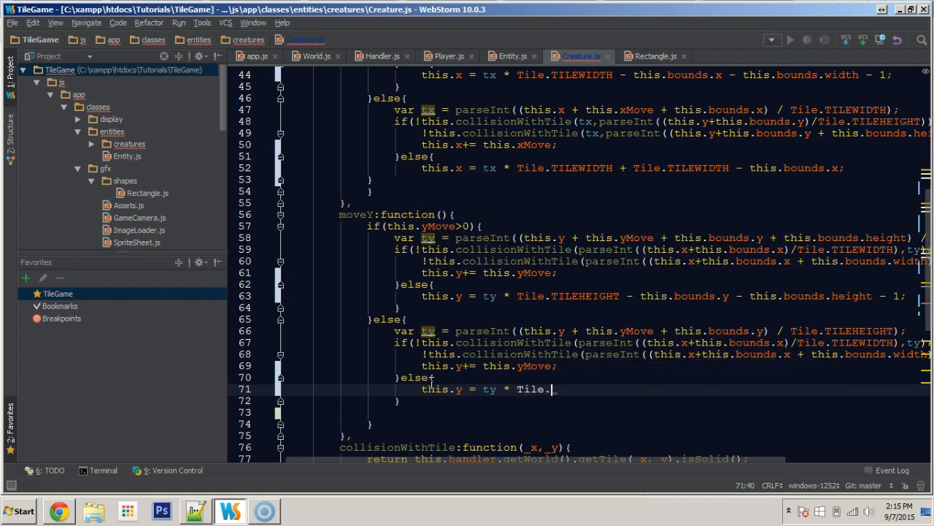
pyautogui.write('TILHEIGHT')
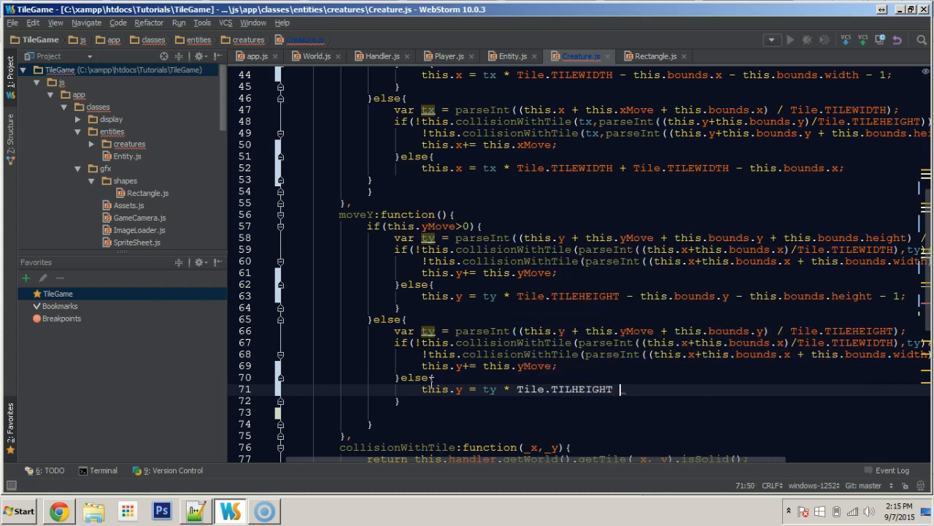
pyautogui.write('+ Tile.')
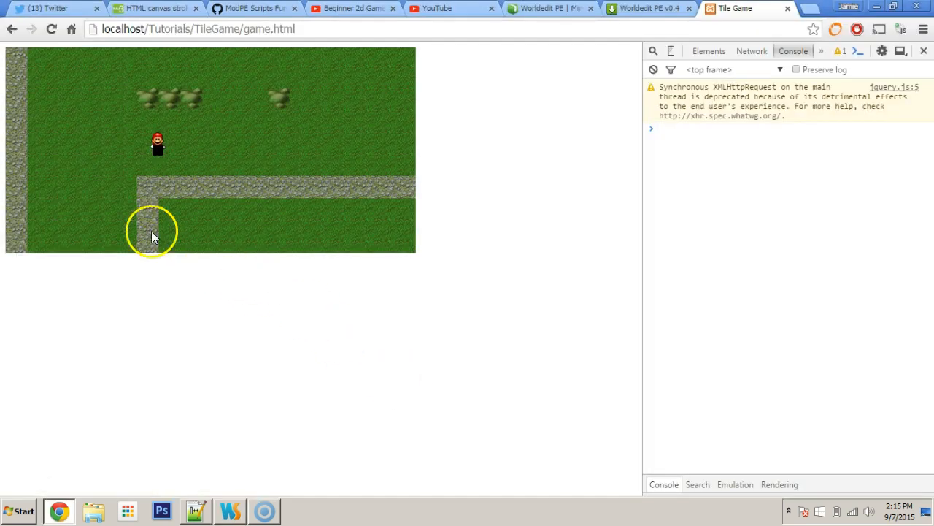
# Step: Reload the game, hit the isSolid TypeError, and fix misspelled TILHEIGHT in WebStorm
pyautogui.click(51, 29)
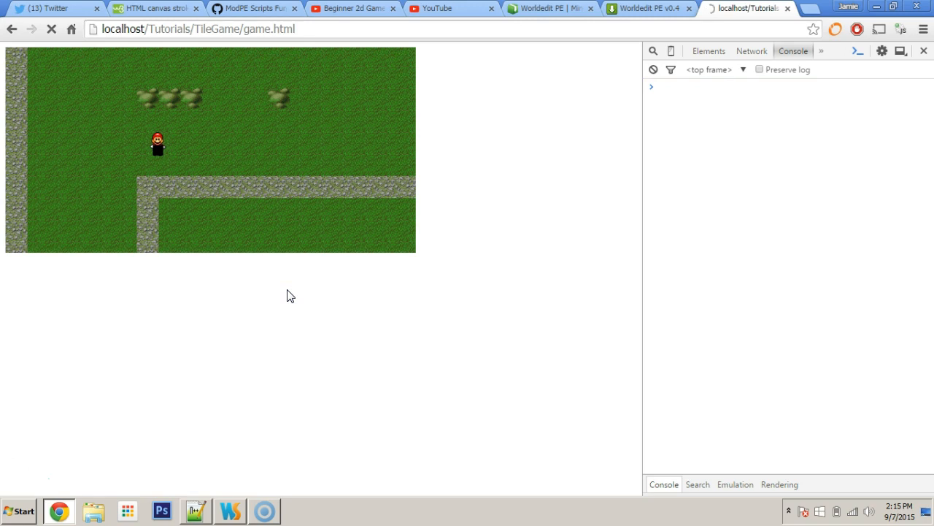
pyautogui.click(52, 29)
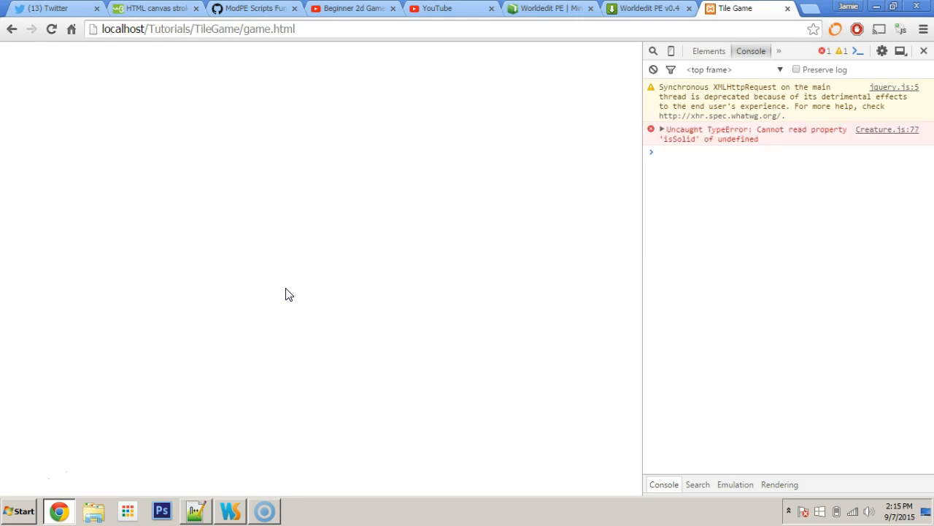
pyautogui.click(229, 510)
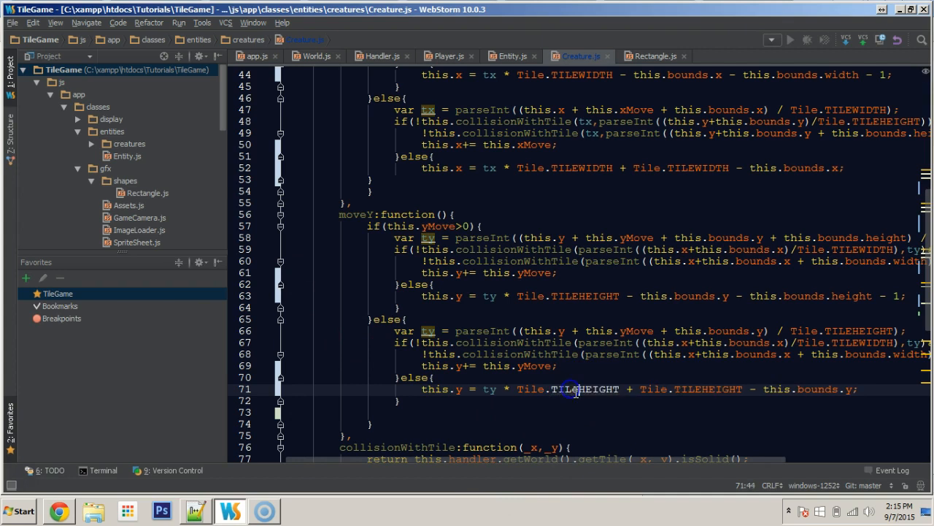
pyautogui.click(577, 389)
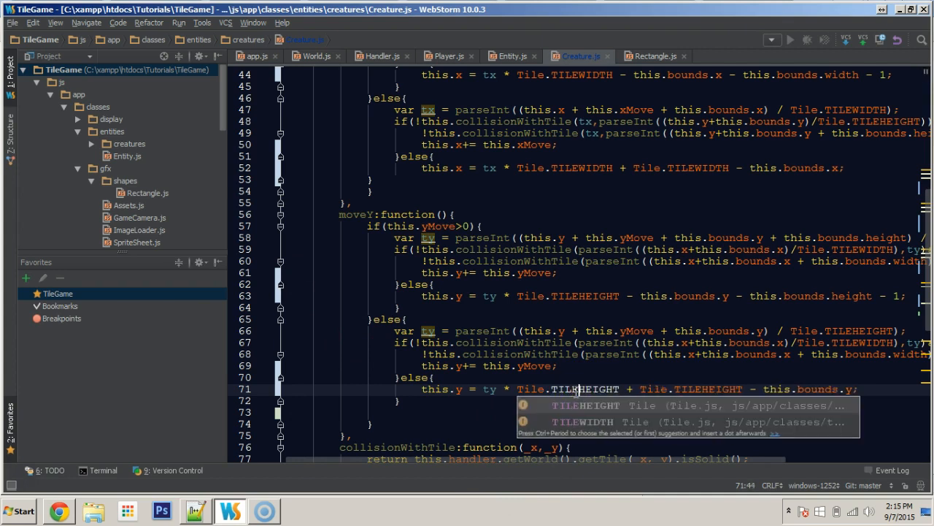